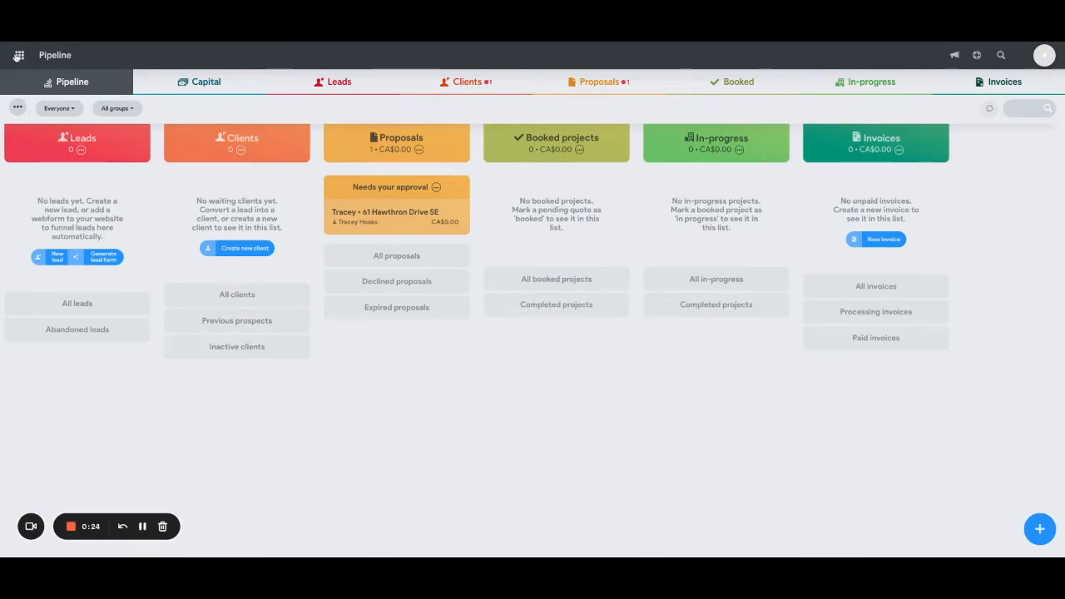
# Reach the Team management entries in the app navigation menu to get to Users
pyautogui.click(19, 55)
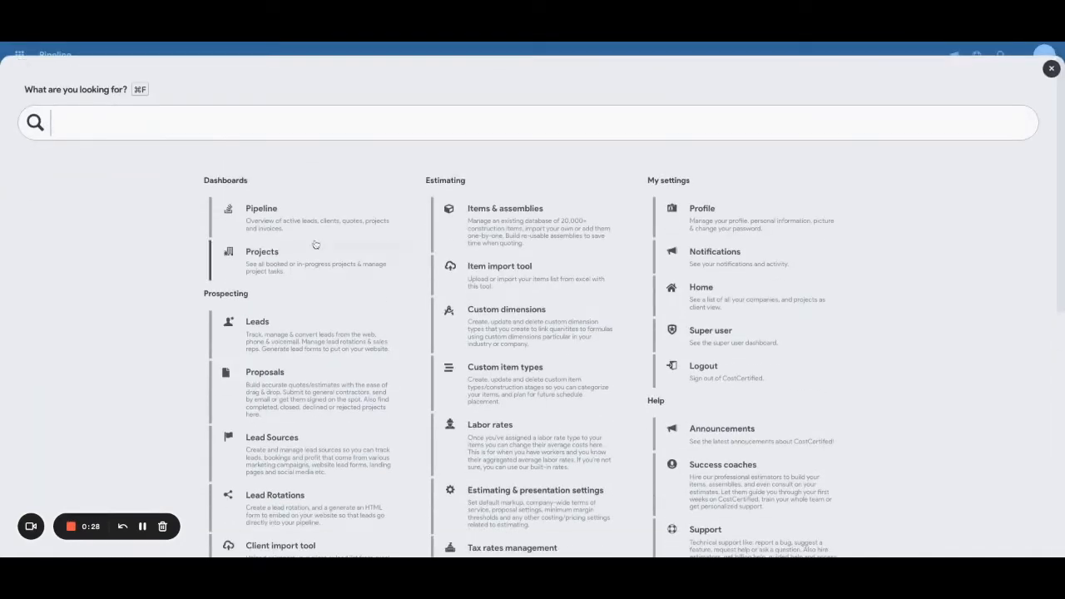
pyautogui.moveTo(541, 274)
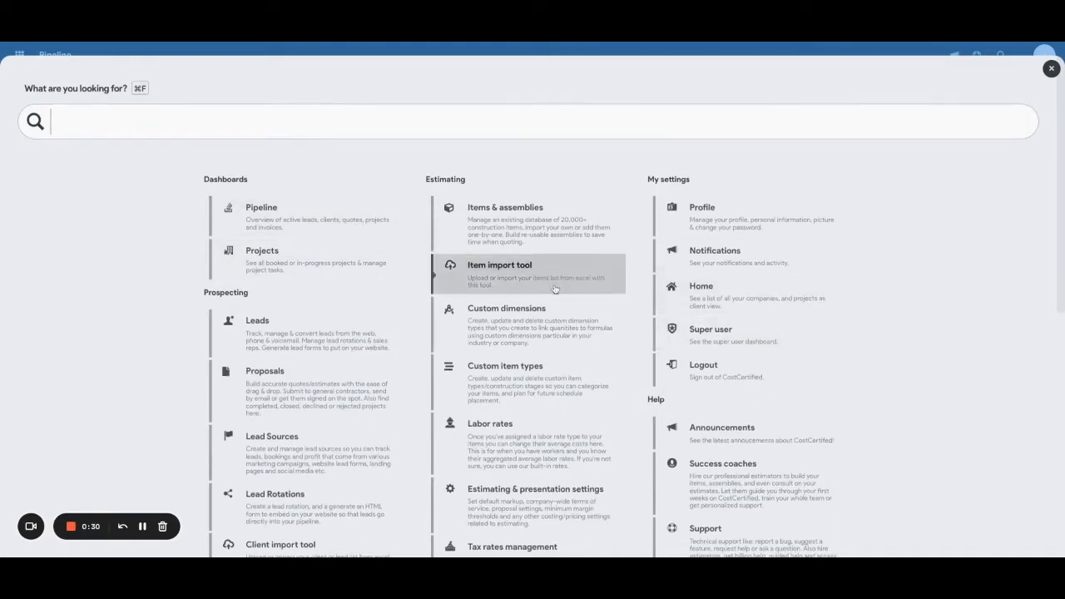
pyautogui.scroll(-3)
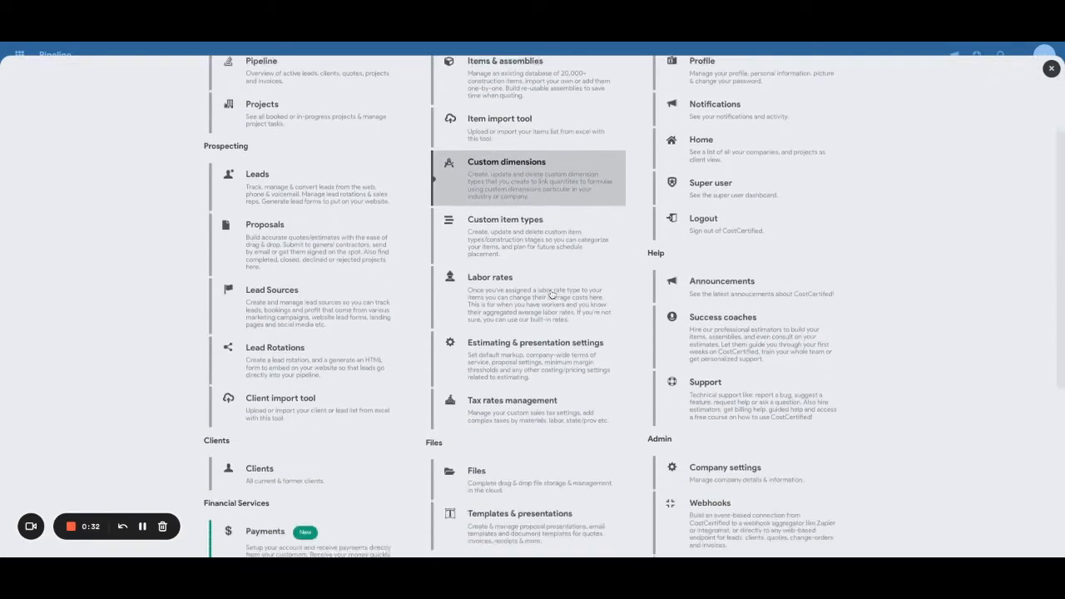
pyautogui.scroll(-3)
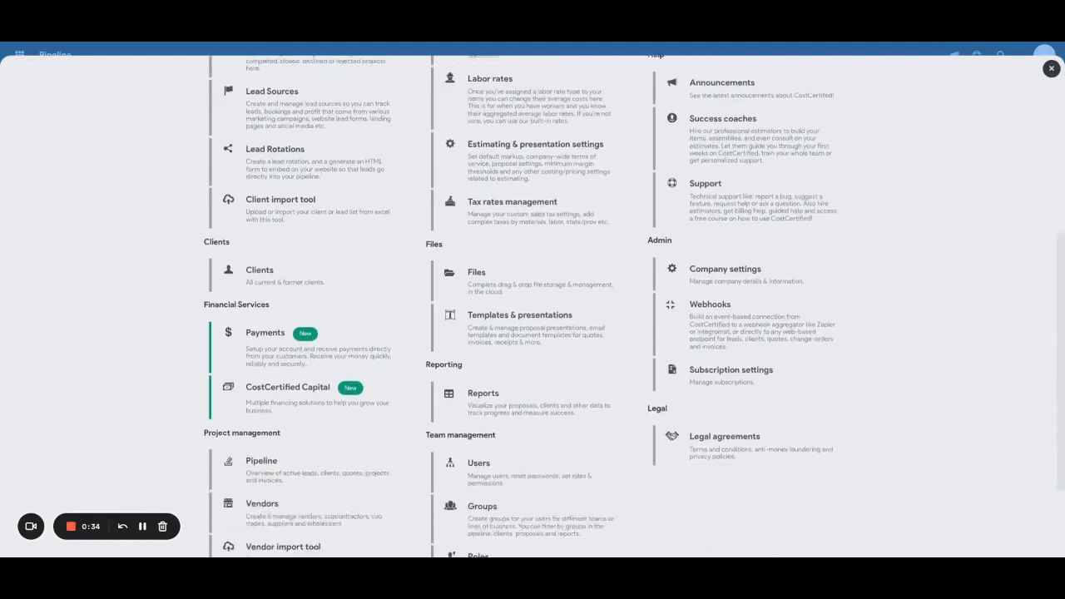
pyautogui.scroll(-3)
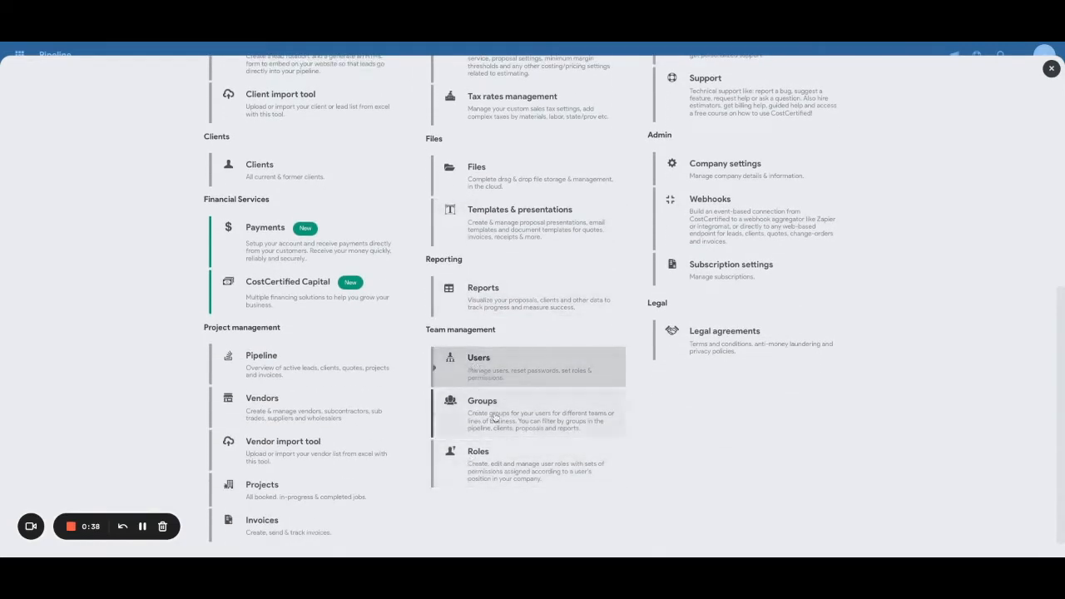
pyautogui.moveTo(528, 367)
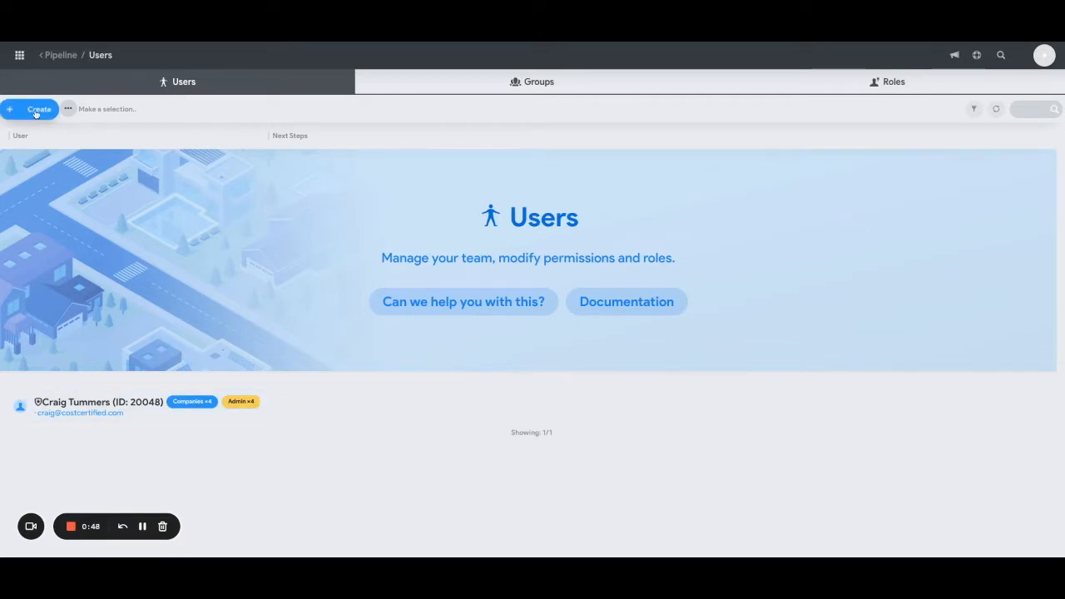
pyautogui.click(34, 109)
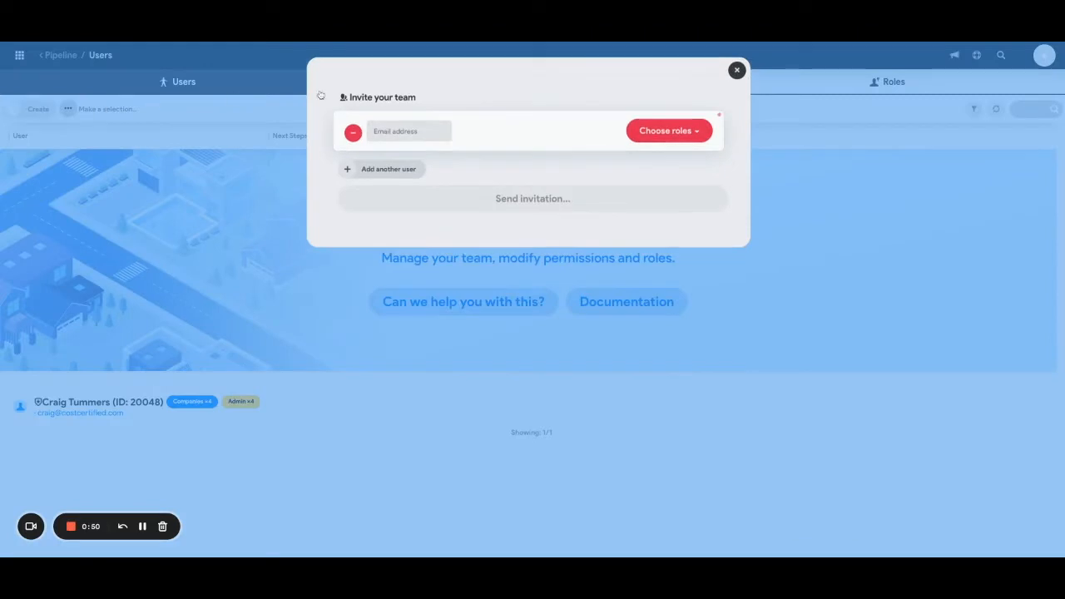
pyautogui.click(408, 130)
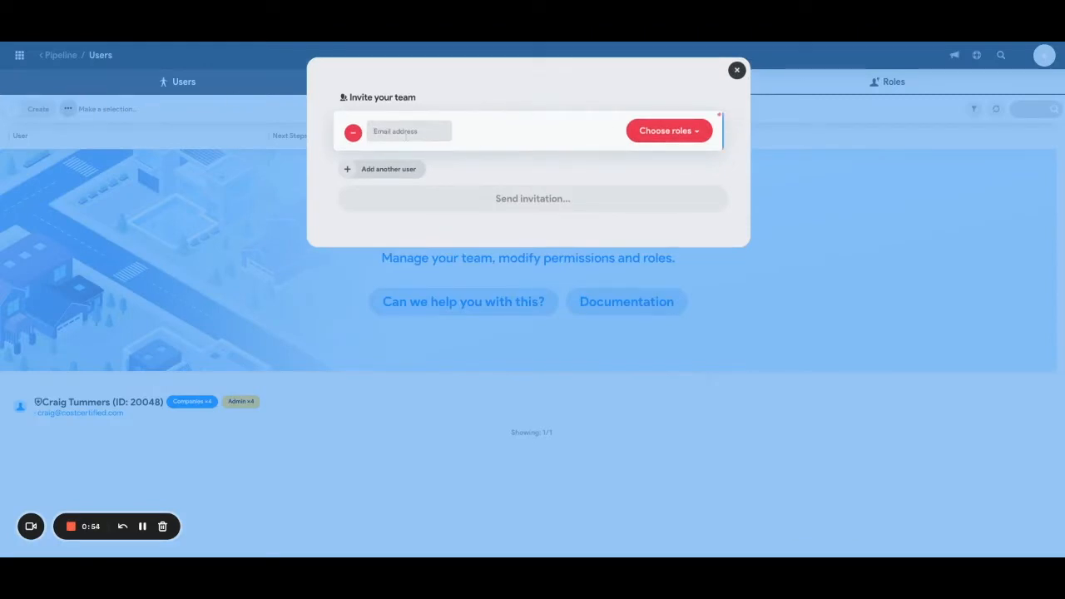
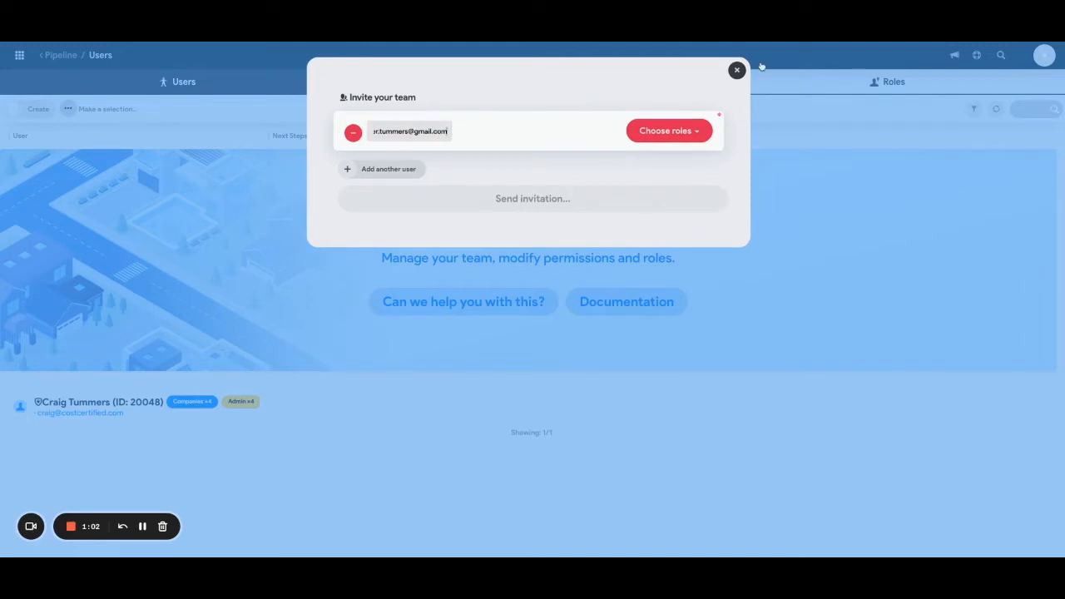
# Assign her the Administrator (full permissions) role and send the invitation
pyautogui.click(664, 130)
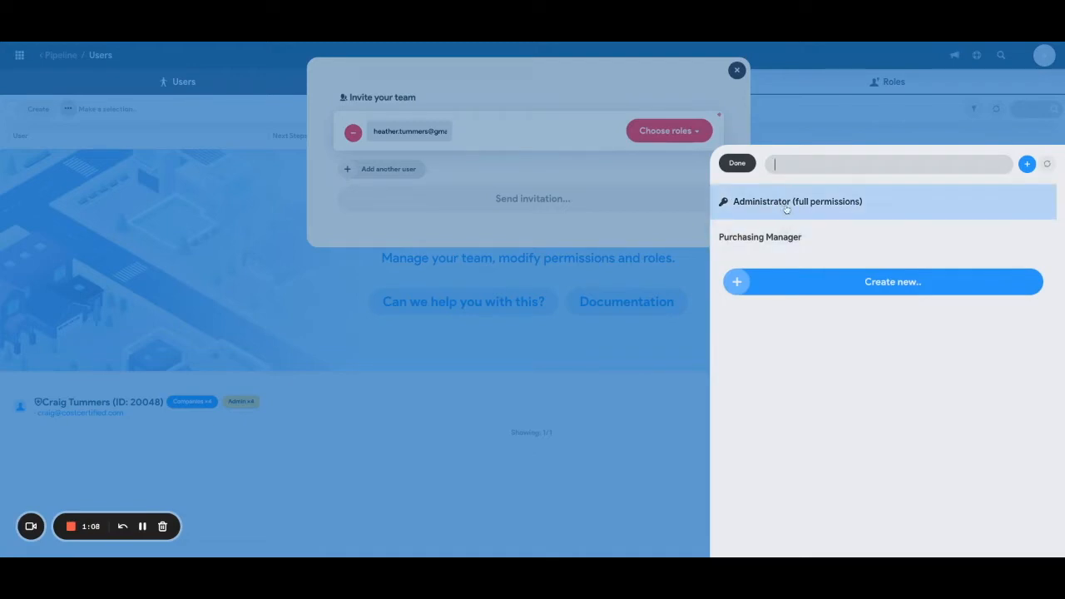
pyautogui.click(795, 201)
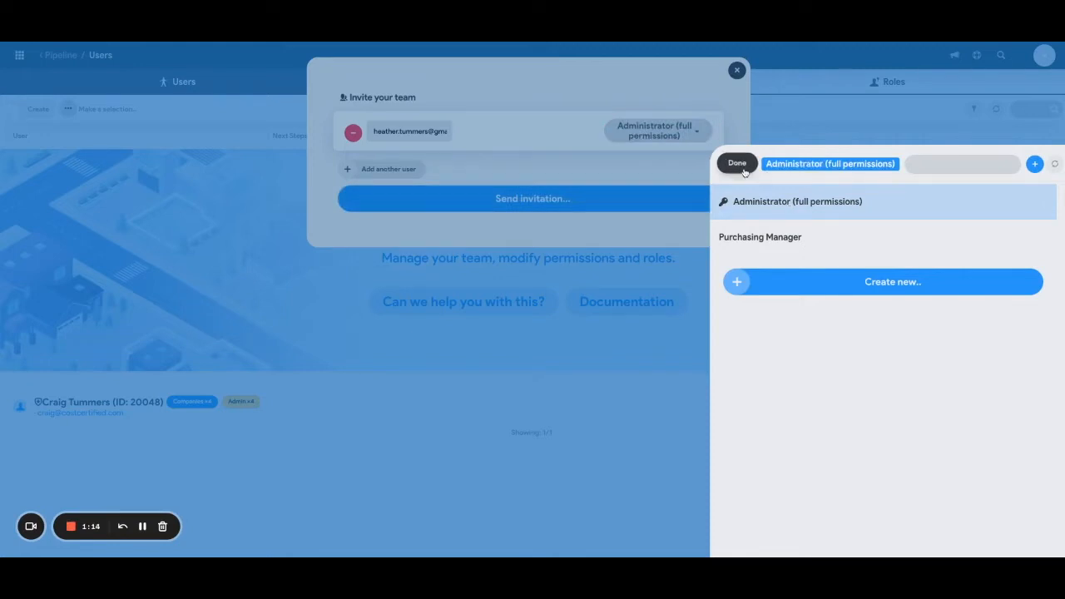
pyautogui.click(736, 163)
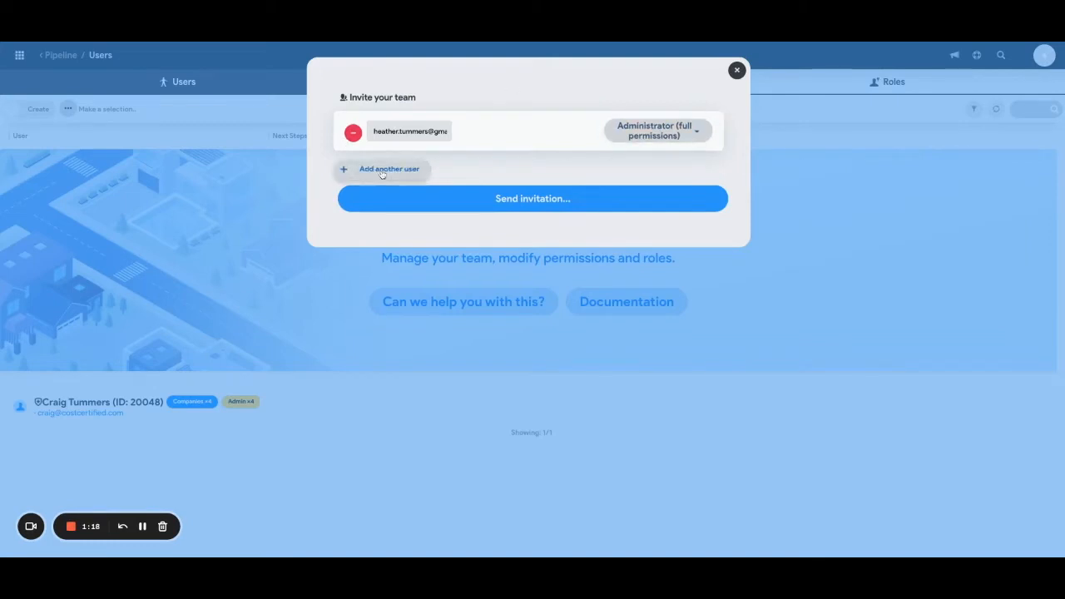
pyautogui.click(389, 170)
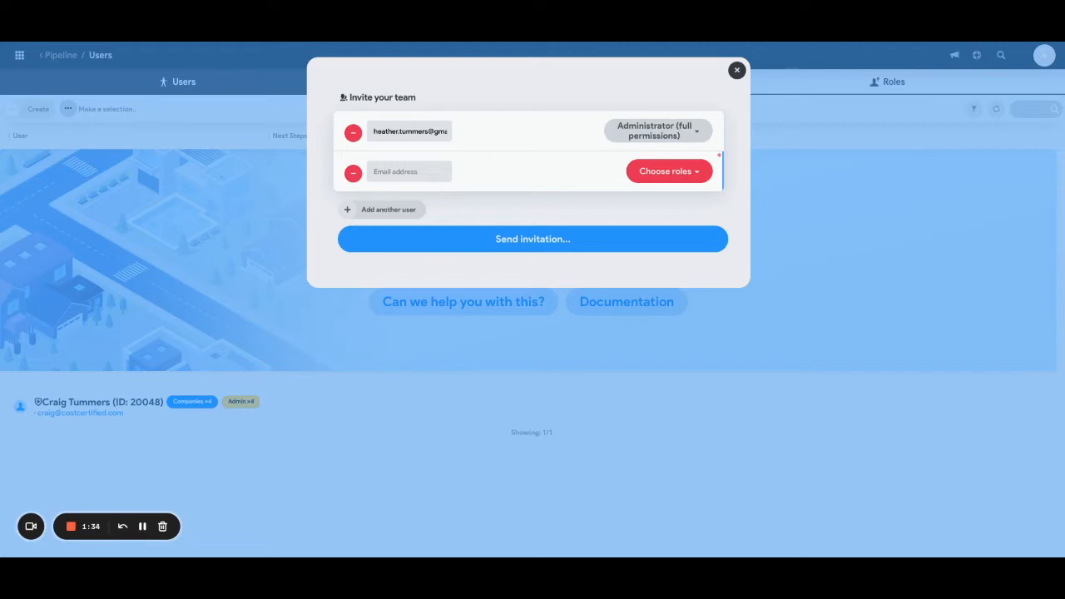
pyautogui.moveTo(340, 148)
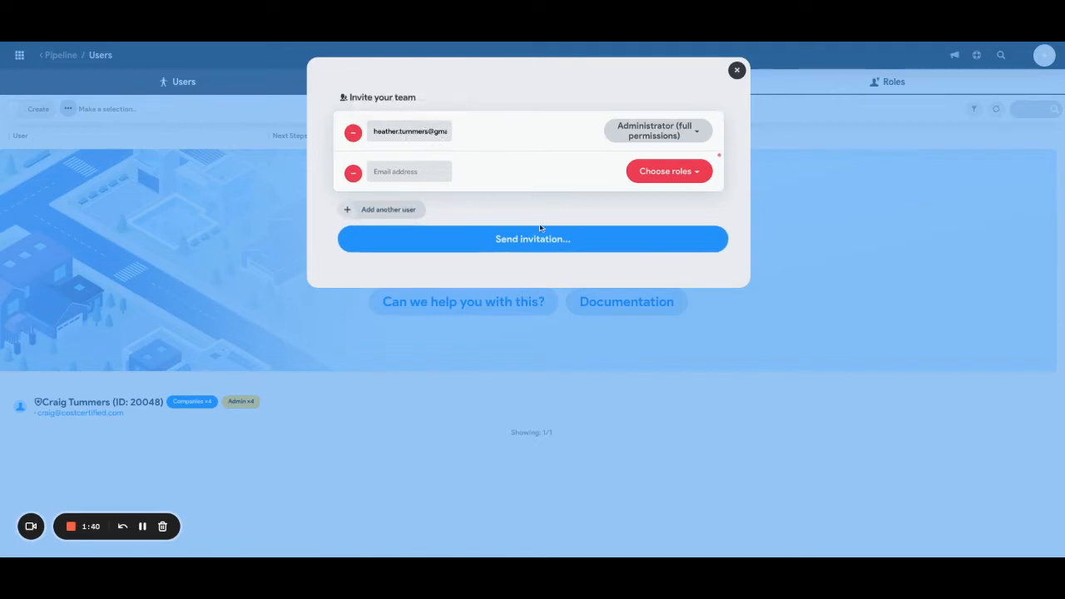
pyautogui.click(533, 240)
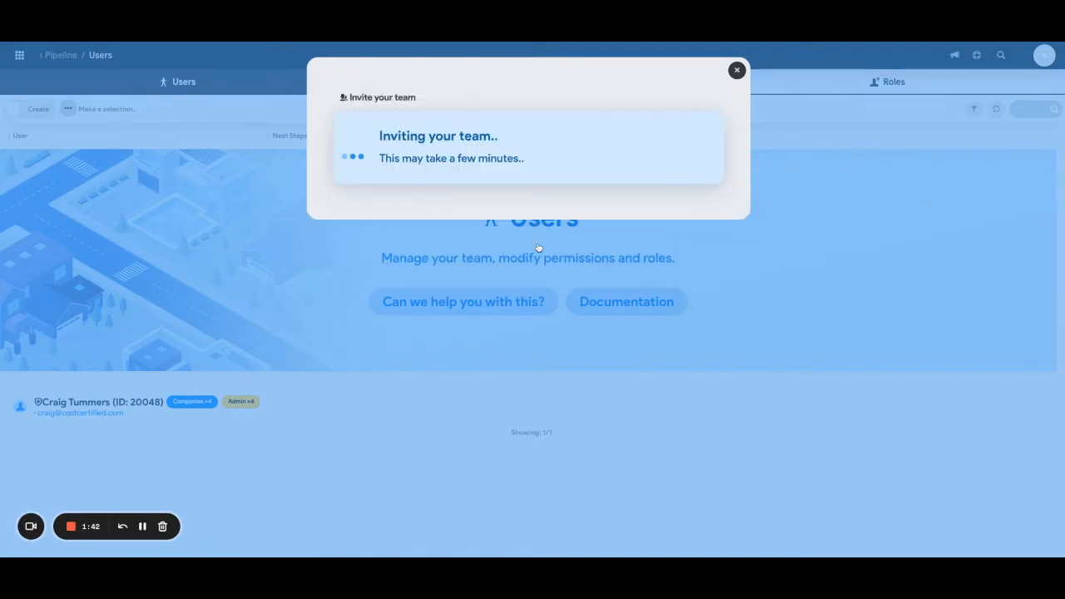
# Acknowledge the invitation result so the new user shows in the Users list
pyautogui.click(736, 70)
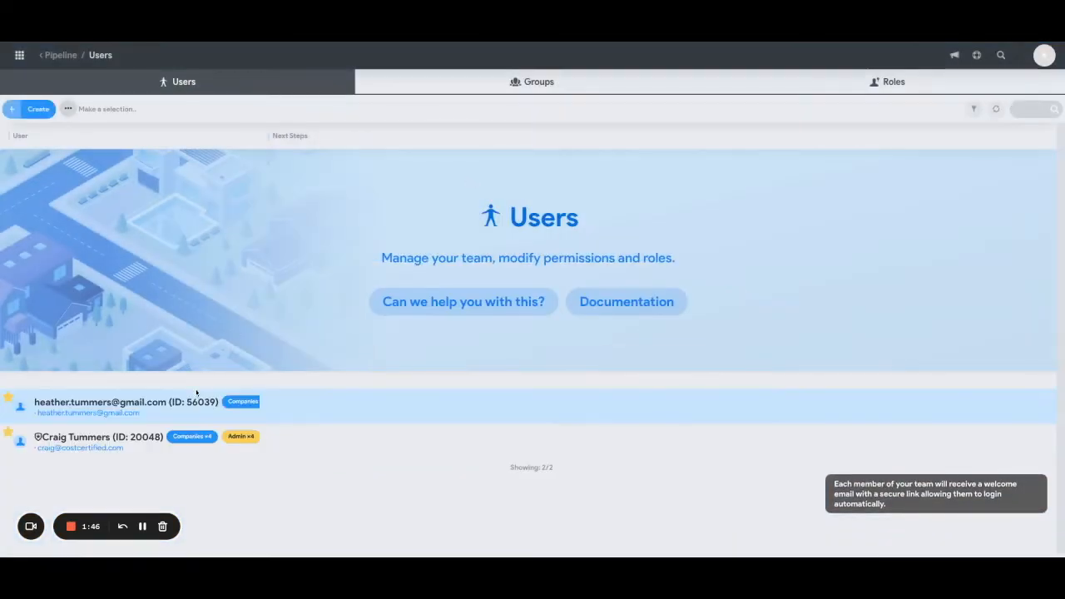
pyautogui.moveTo(137, 413)
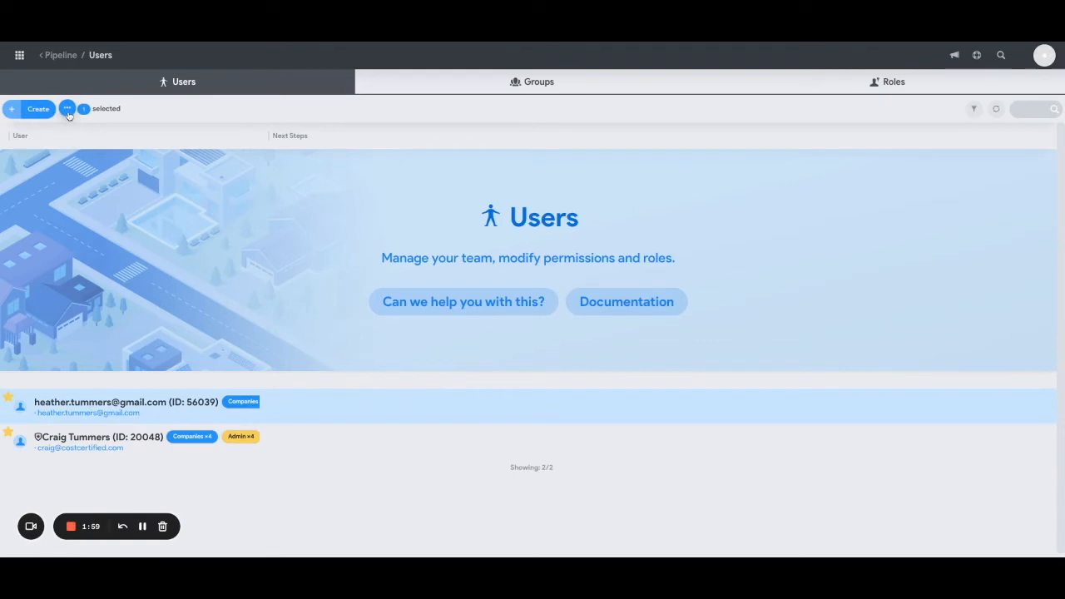
# Bring up the new user's Permissions page from the Edit/View action
pyautogui.click(67, 110)
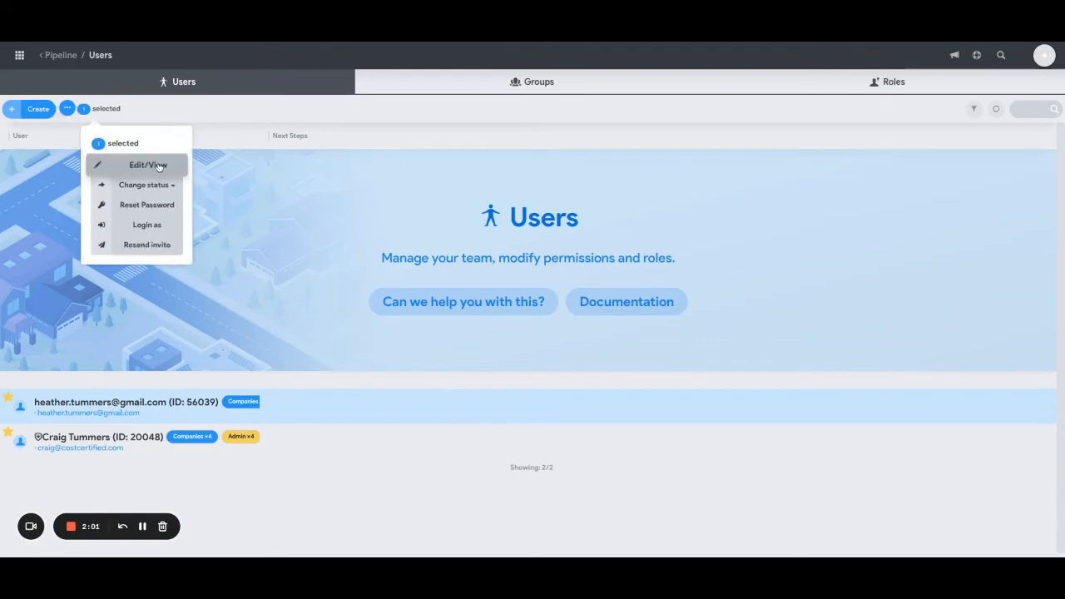
pyautogui.click(147, 164)
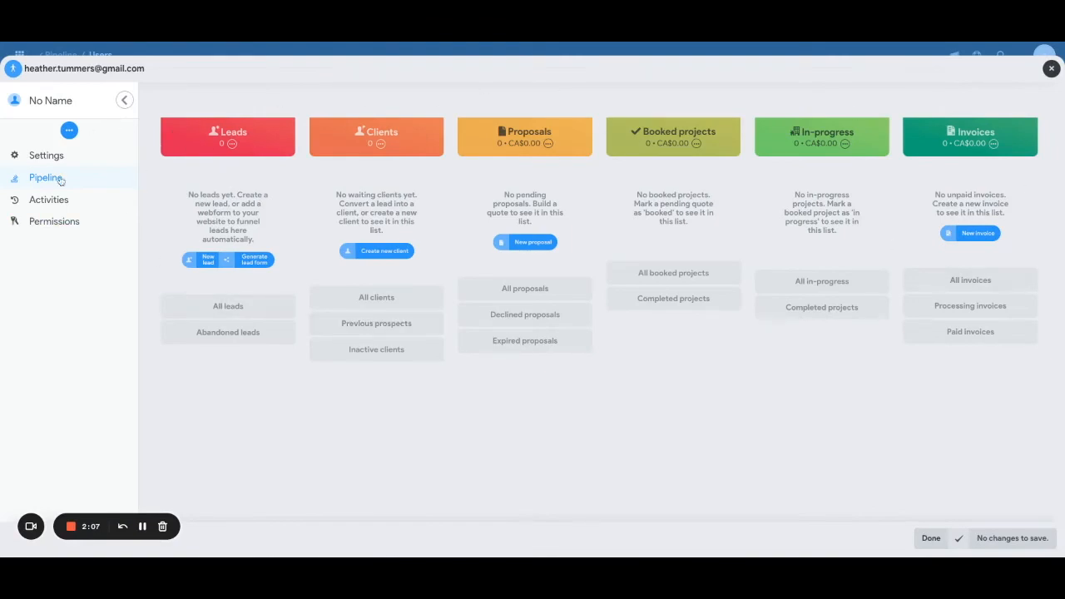
pyautogui.click(54, 220)
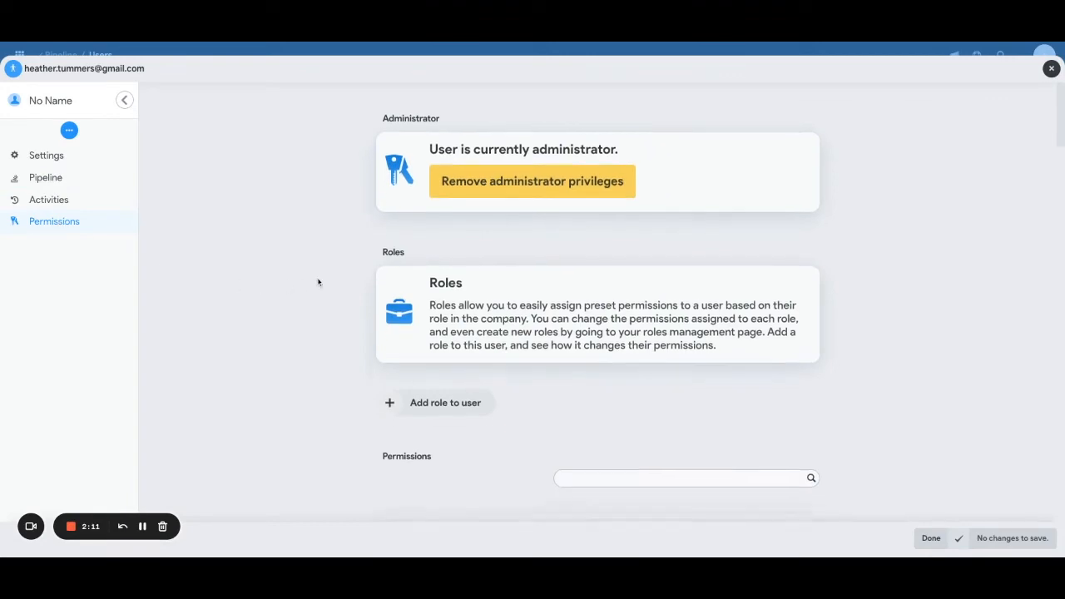
# Review her permission list showing Self + Others via Admin Privileges
pyautogui.scroll(-3)
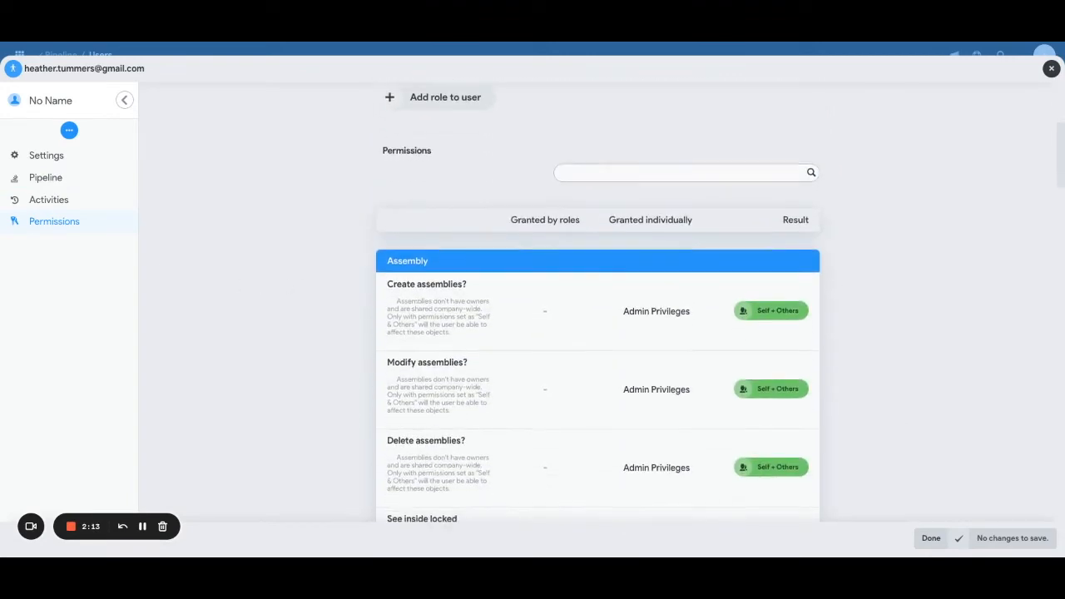
pyautogui.scroll(-3)
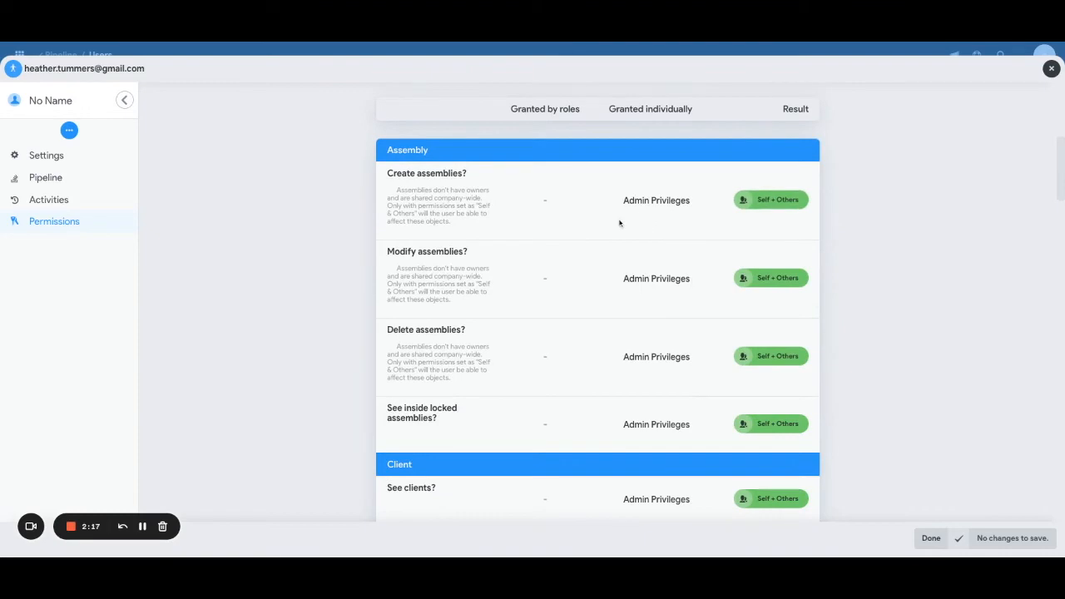
pyautogui.scroll(-3)
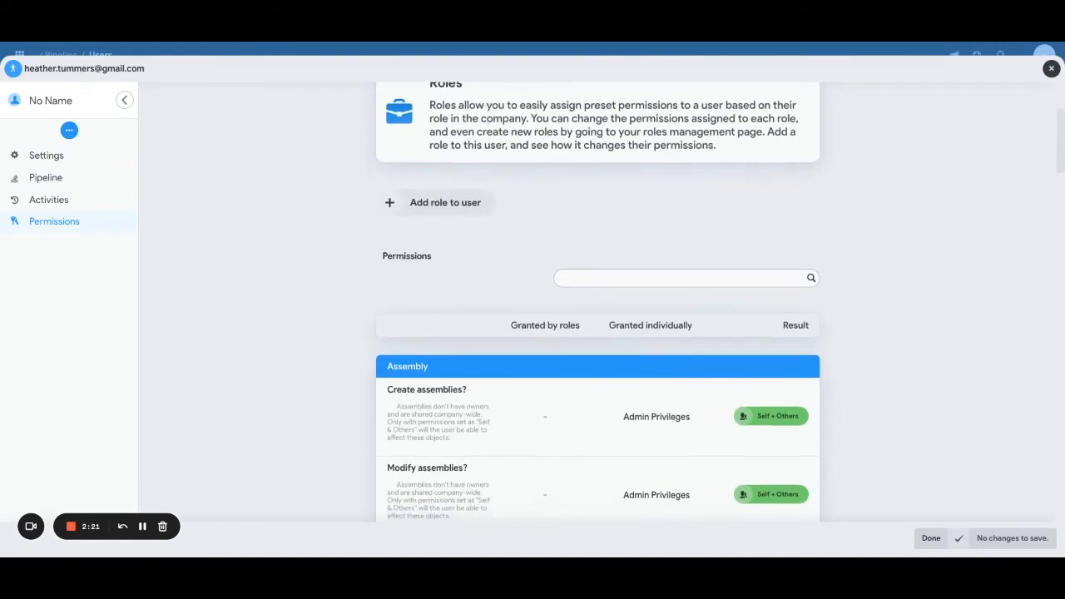
pyautogui.scroll(-3)
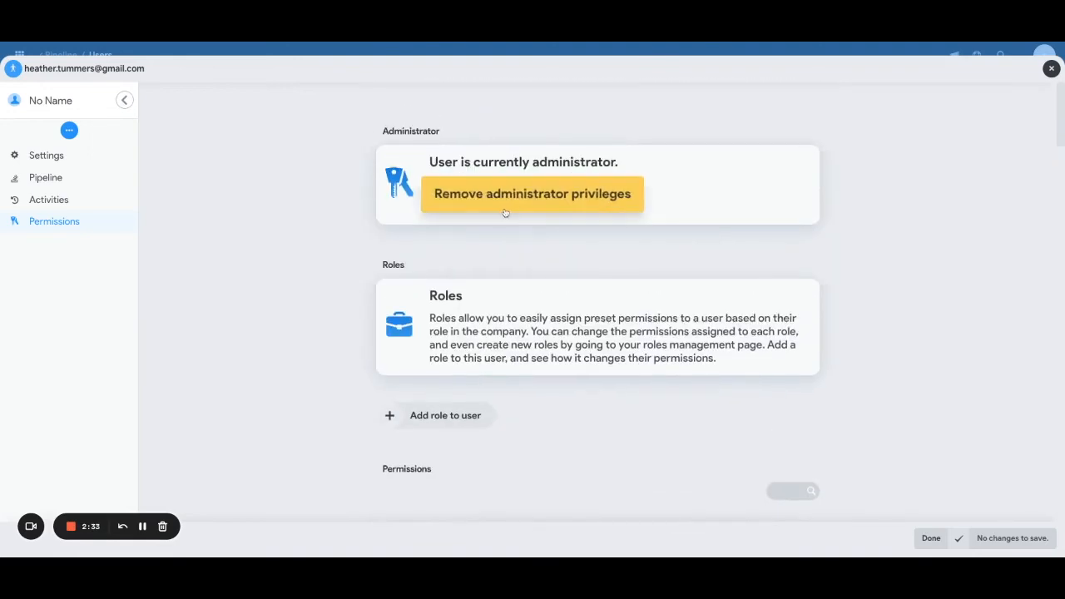
# Remove her administrator privileges so permissions show Not Allowed
pyautogui.click(533, 193)
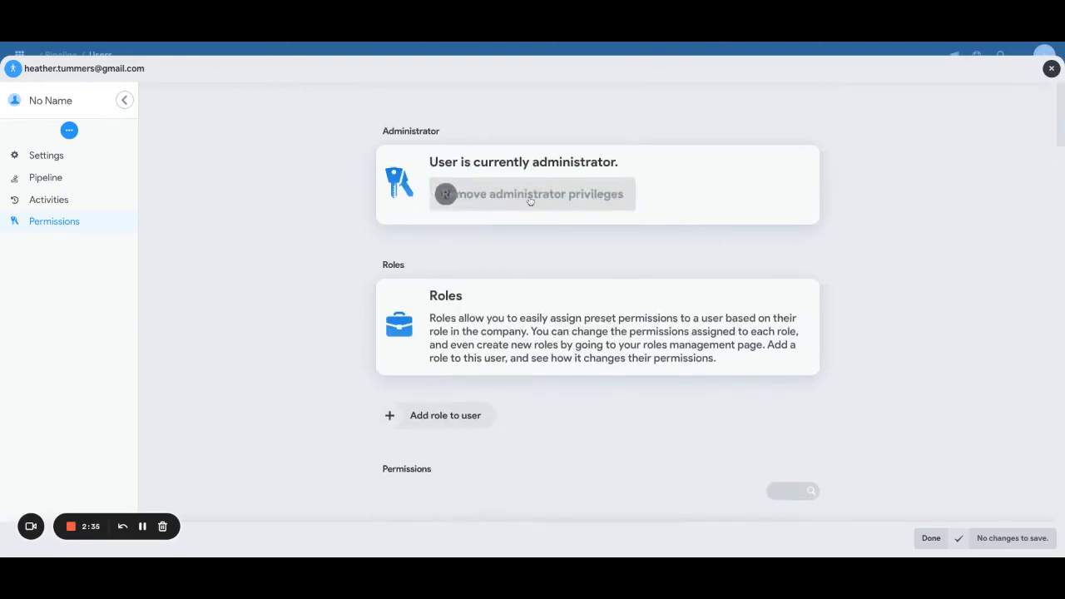
pyautogui.click(533, 193)
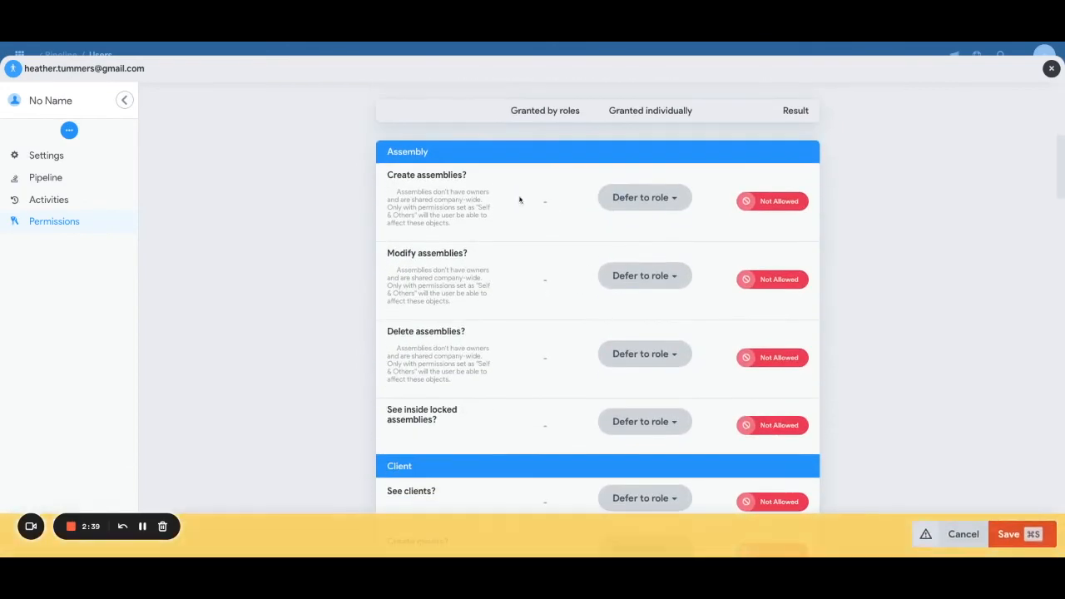
# Set Create assemblies to Self only and review the remaining permissions, unsaved
pyautogui.click(644, 197)
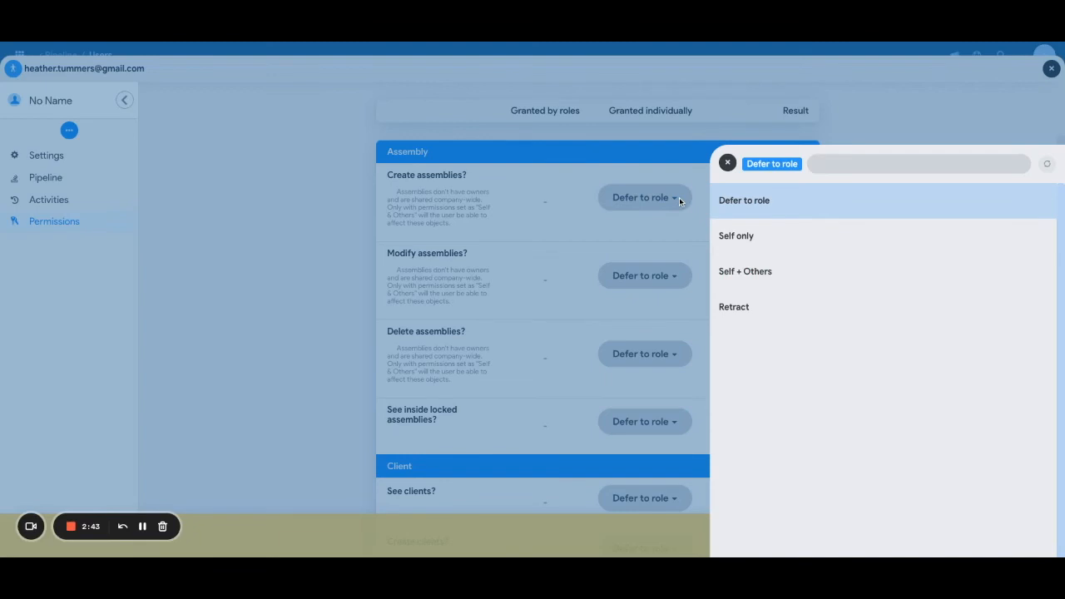
pyautogui.moveTo(757, 237)
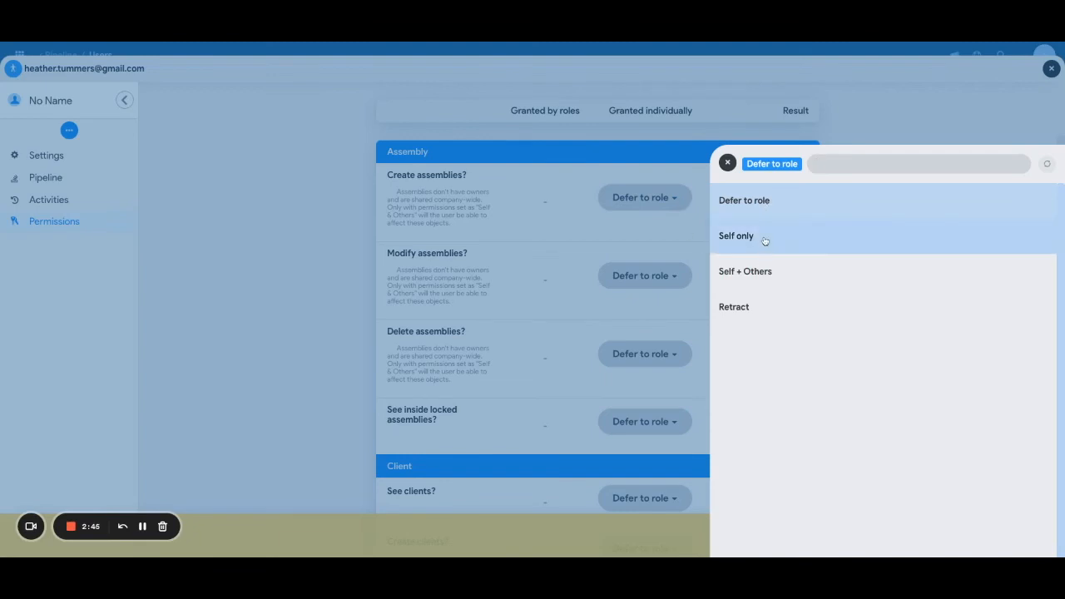
pyautogui.click(736, 237)
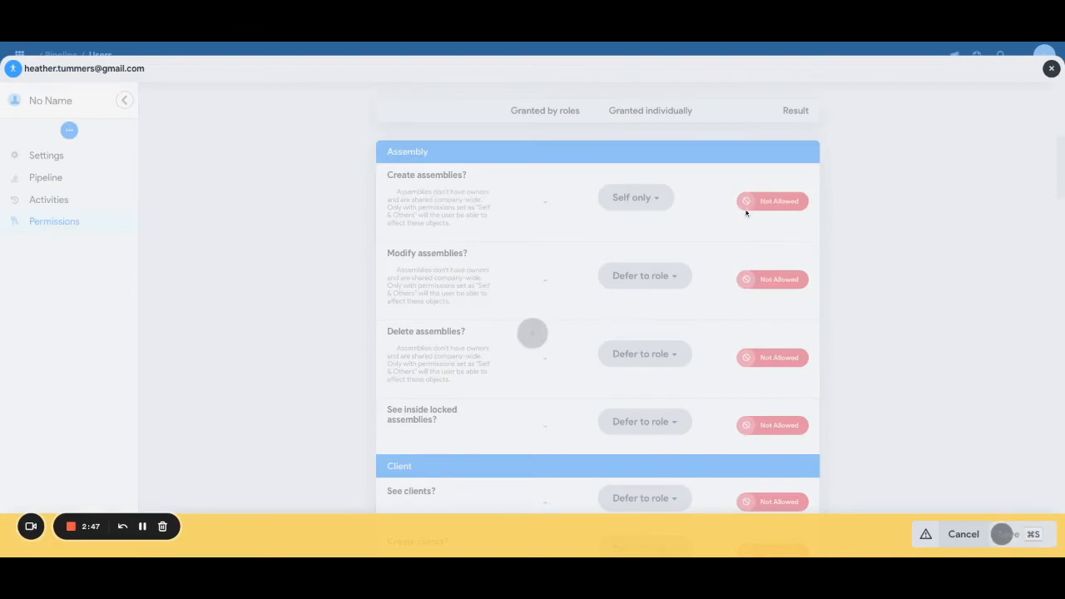
pyautogui.click(772, 200)
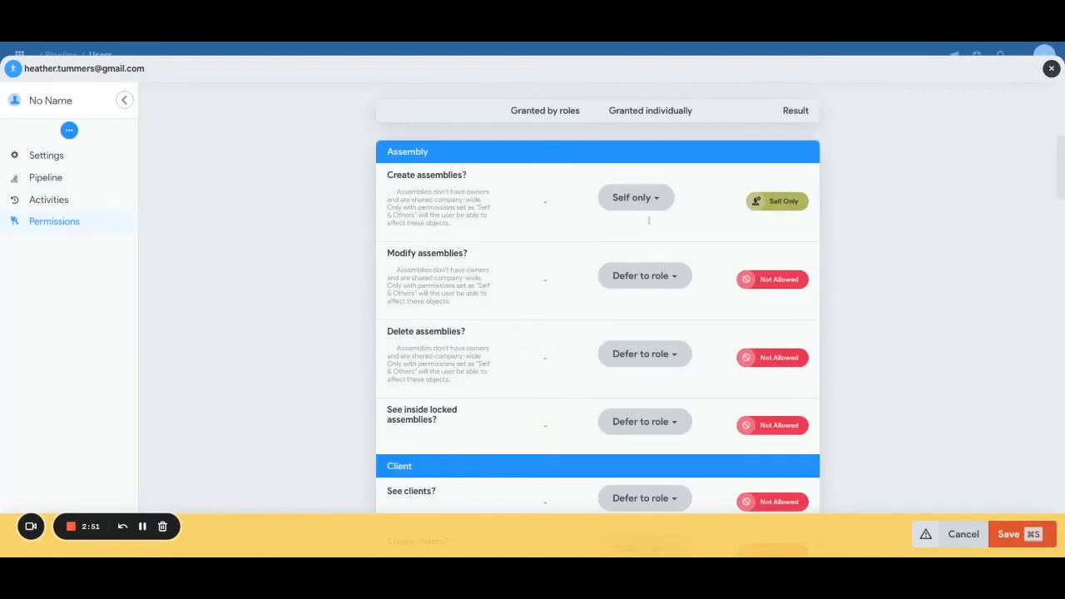
pyautogui.scroll(-3)
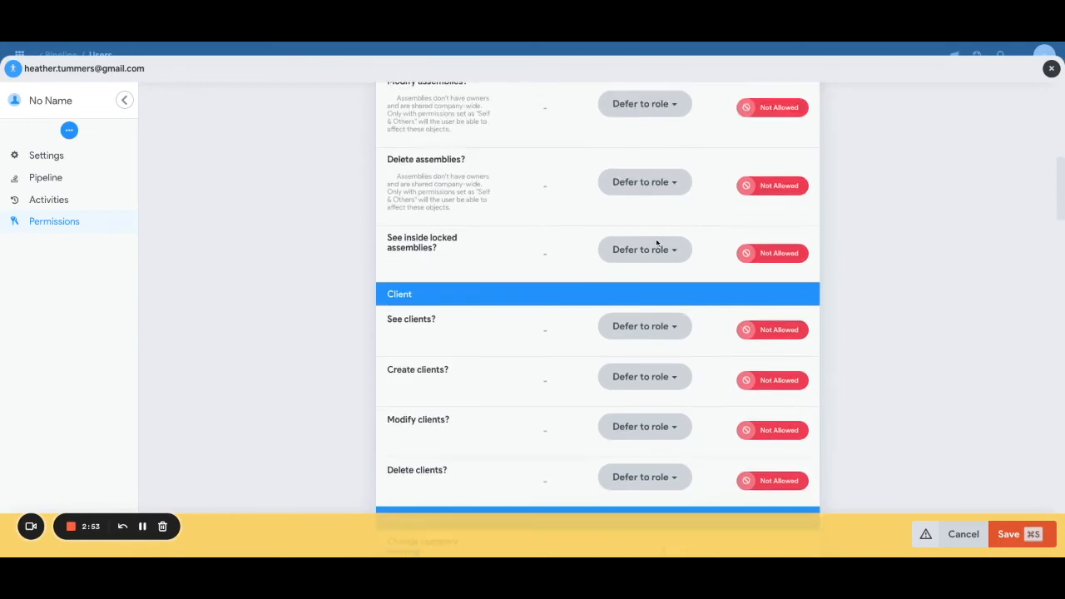
pyautogui.scroll(-3)
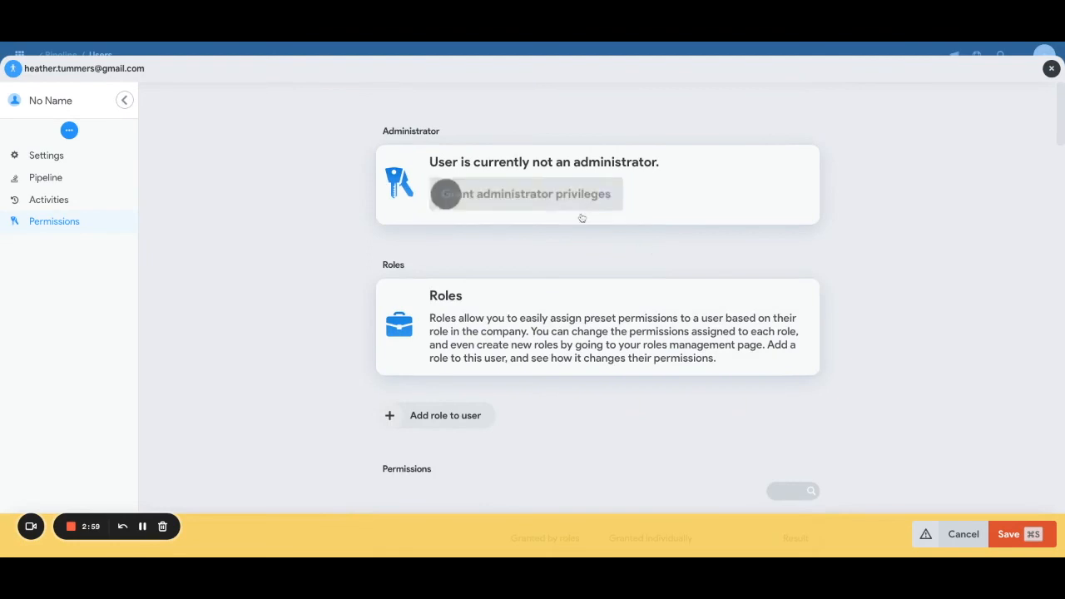
# Grant administrator privileges back, restoring Self + Others on every permission
pyautogui.click(524, 193)
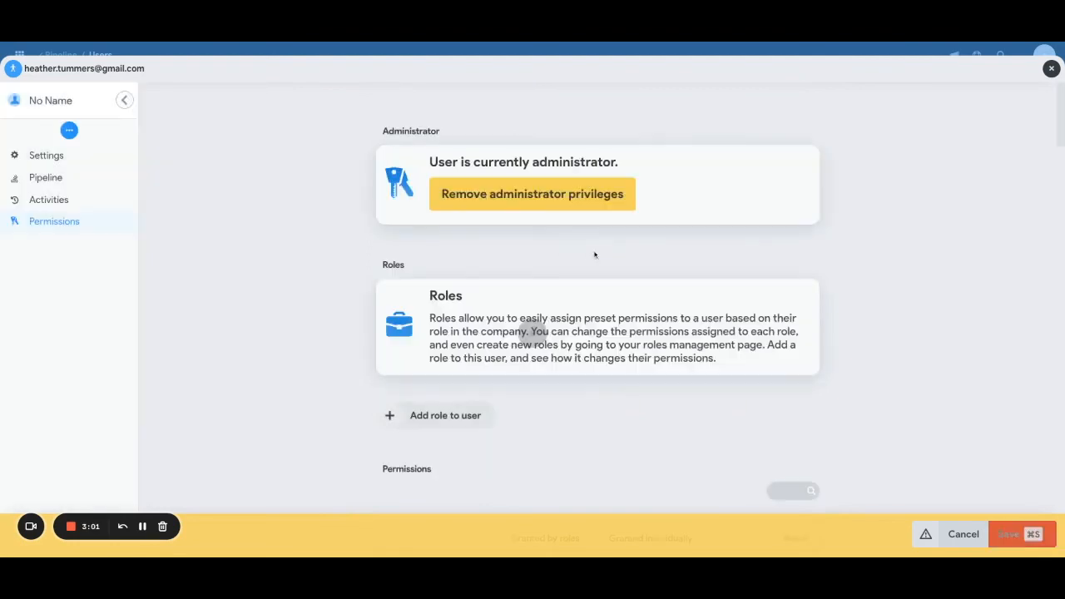
pyautogui.scroll(-3)
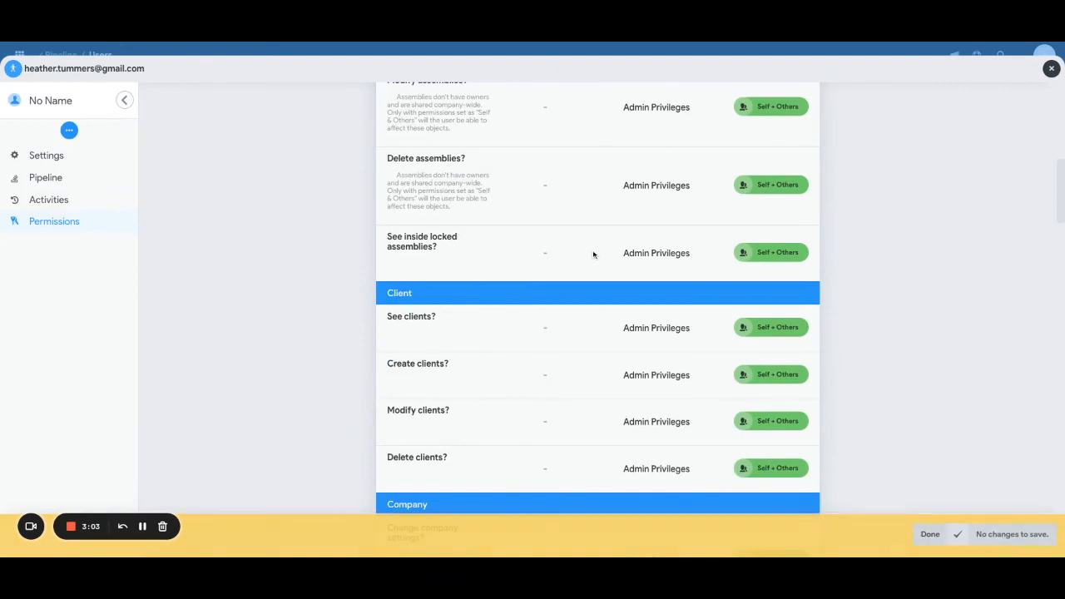
pyautogui.scroll(3)
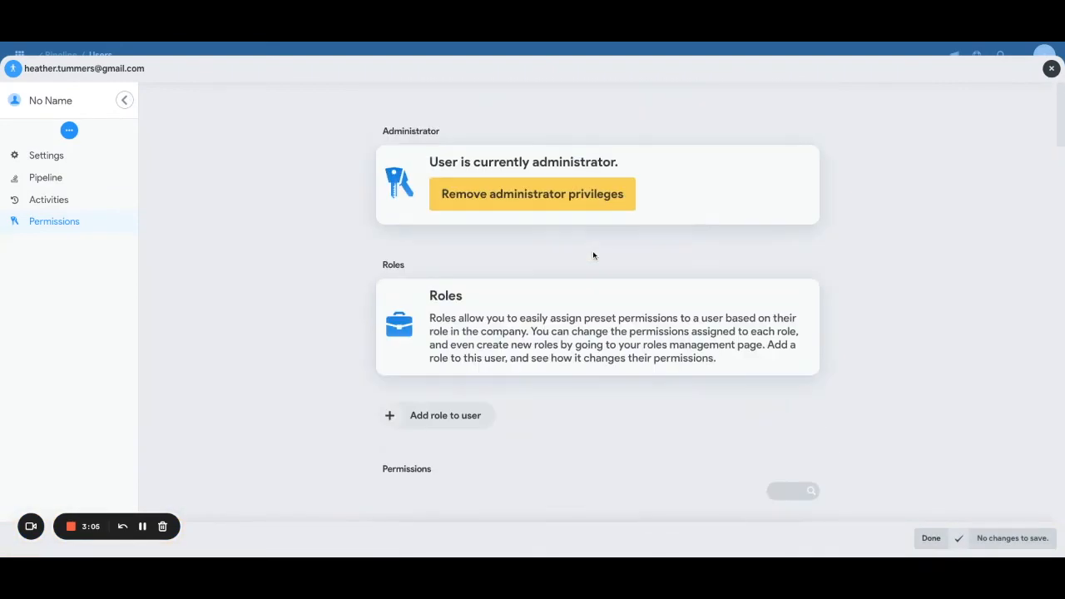